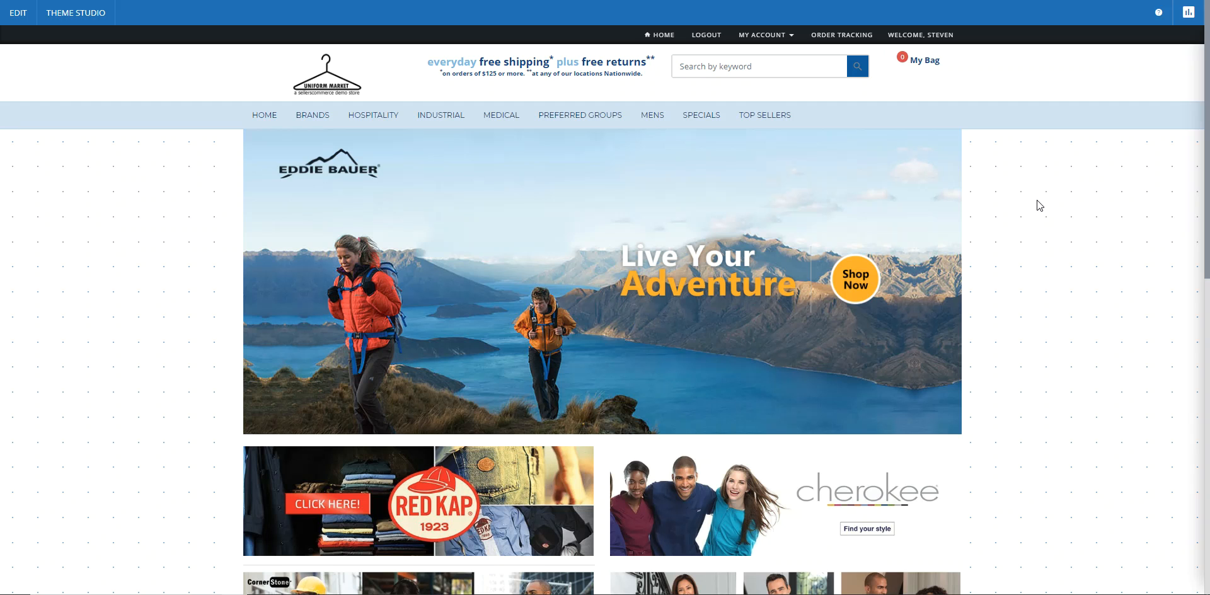
{"action": "mouse_move", "coordinate": [1032, 209]}
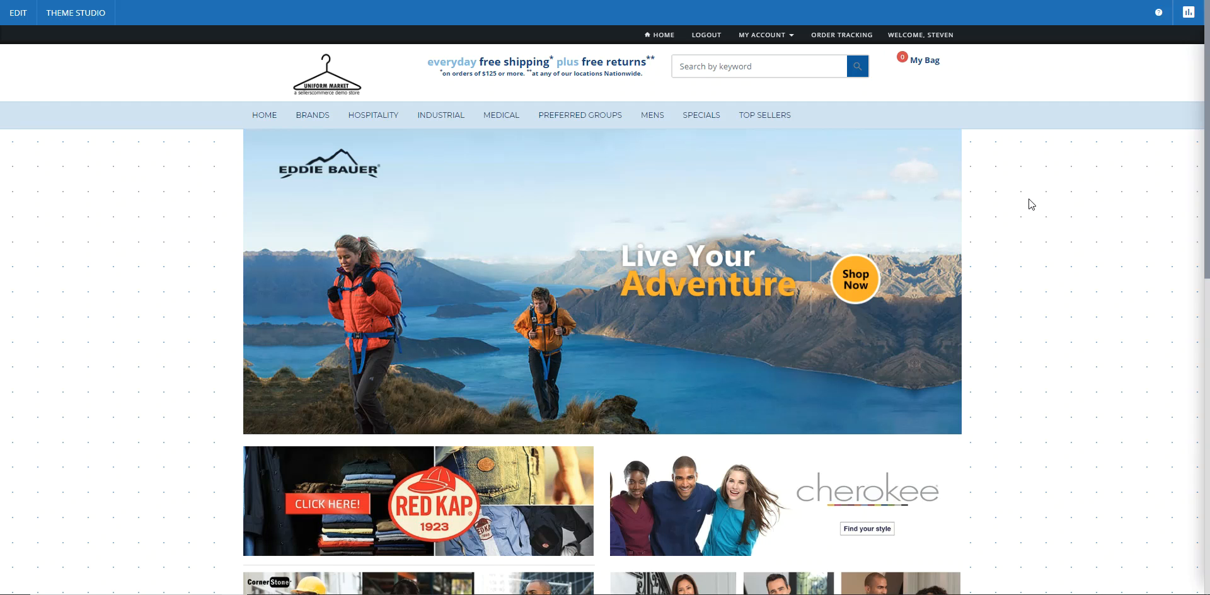
{"action": "mouse_move", "coordinate": [1181, 45]}
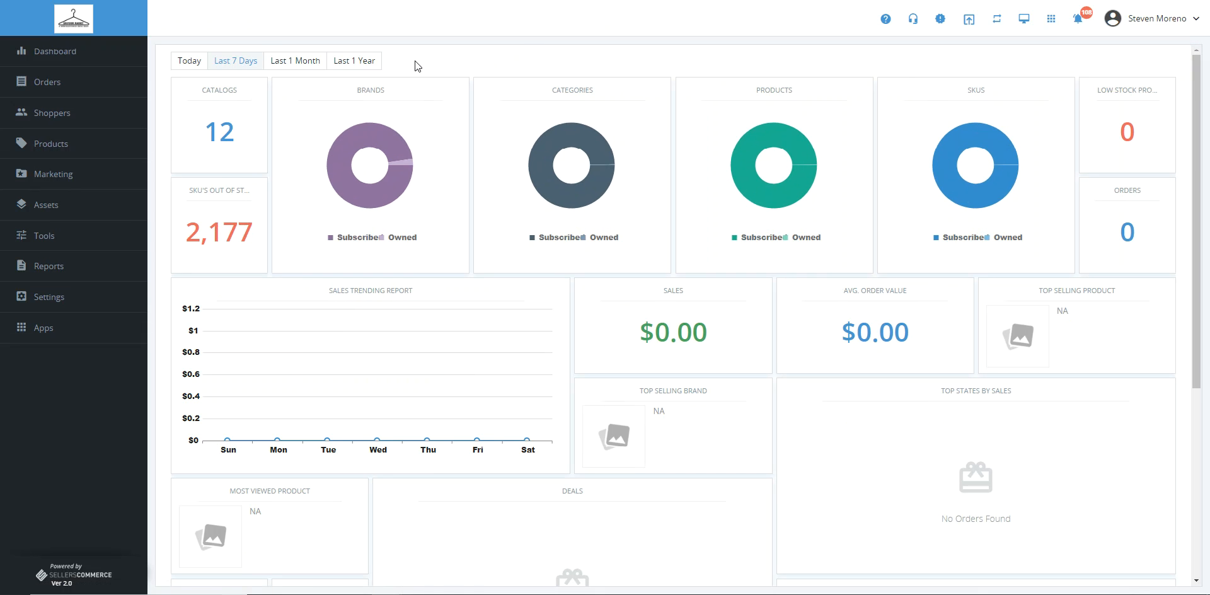
{"action": "mouse_move", "coordinate": [71, 118]}
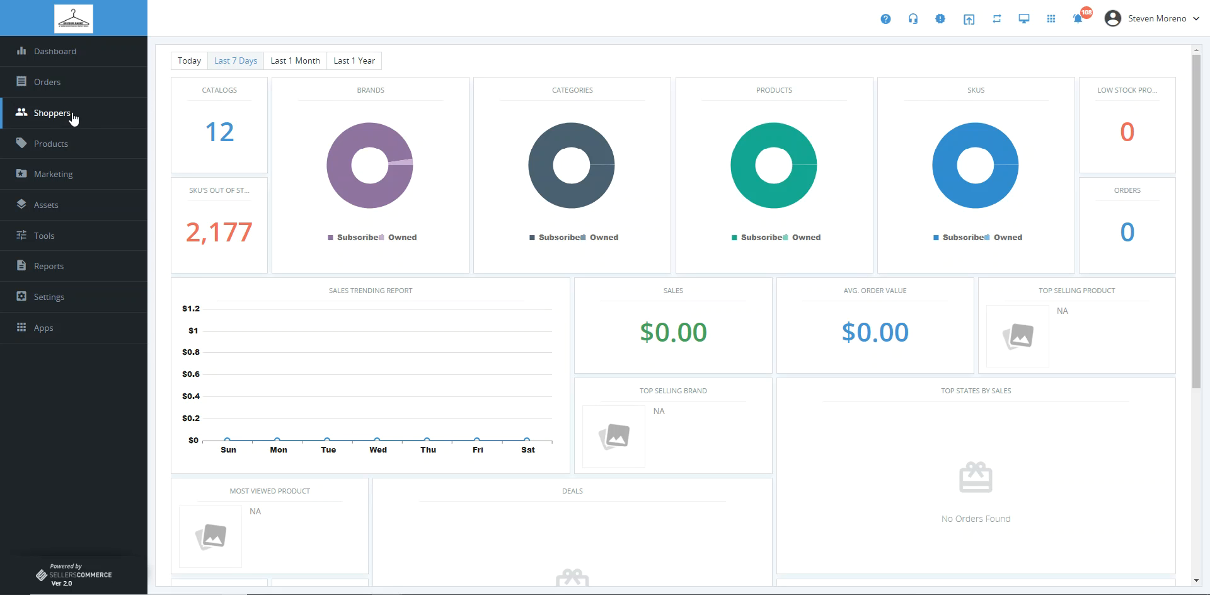
Open Sally Shopper Jr's record for editing from the View Shoppers list.
{"action": "left_click", "coordinate": [52, 113]}
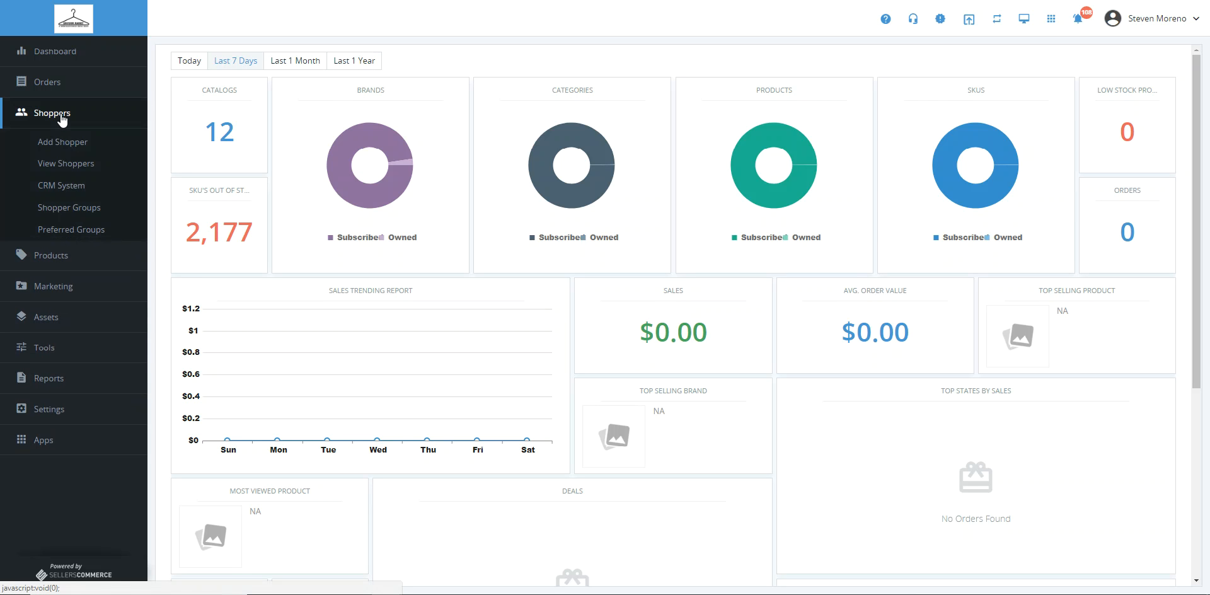
{"action": "left_click", "coordinate": [65, 164]}
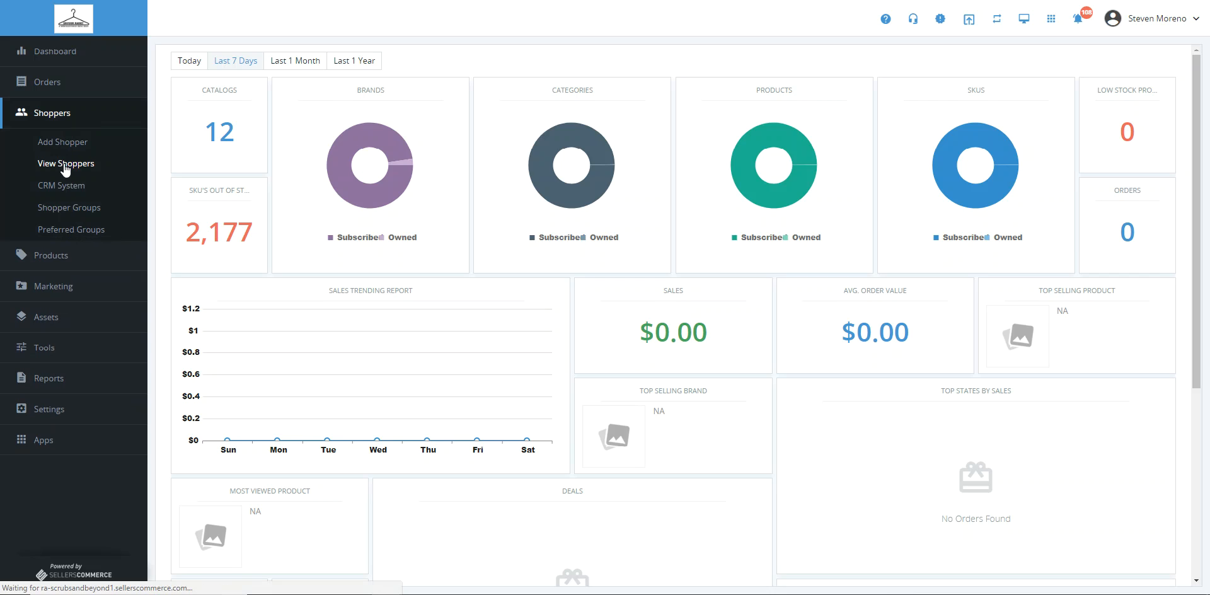
{"action": "left_click", "coordinate": [65, 163]}
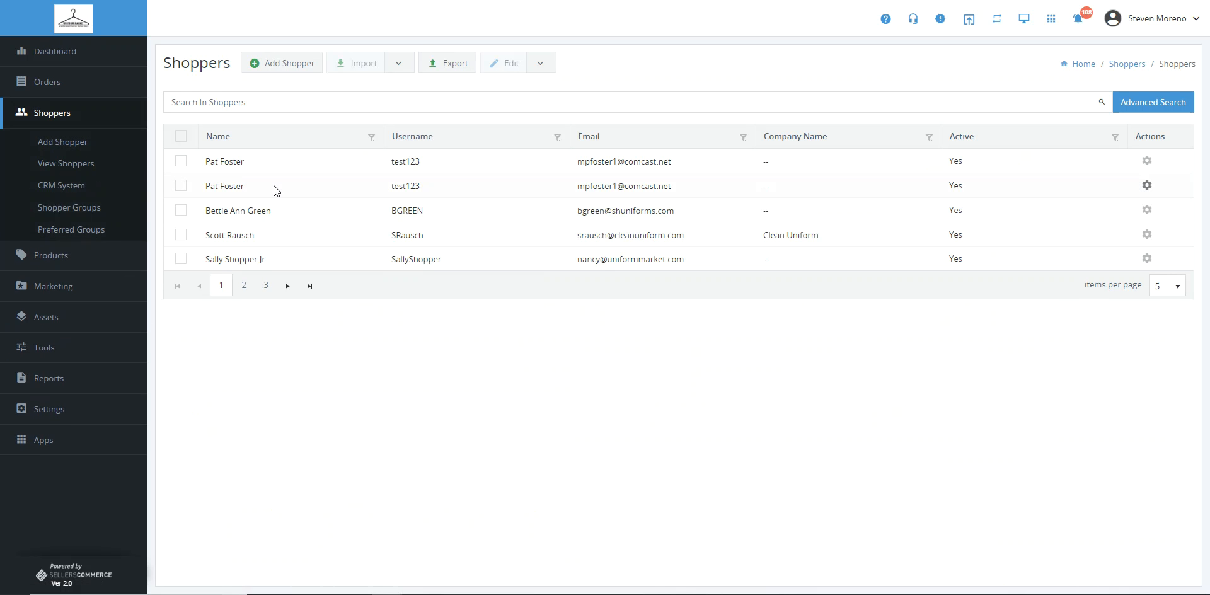
{"action": "mouse_move", "coordinate": [1147, 258]}
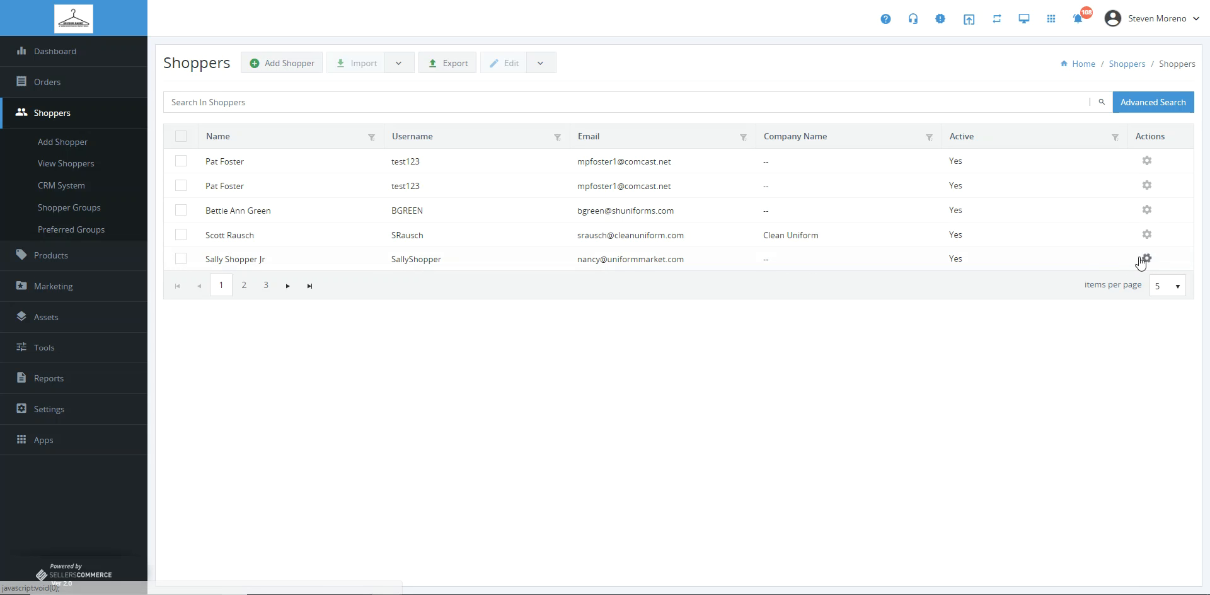
{"action": "left_click", "coordinate": [1149, 258]}
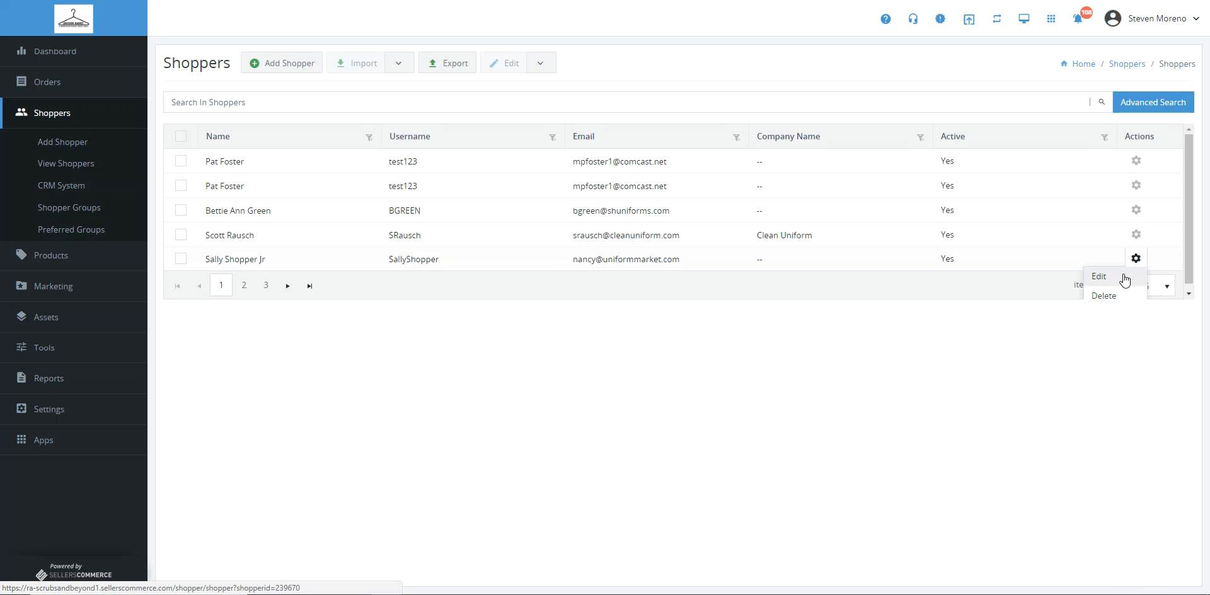
{"action": "left_click", "coordinate": [1099, 276]}
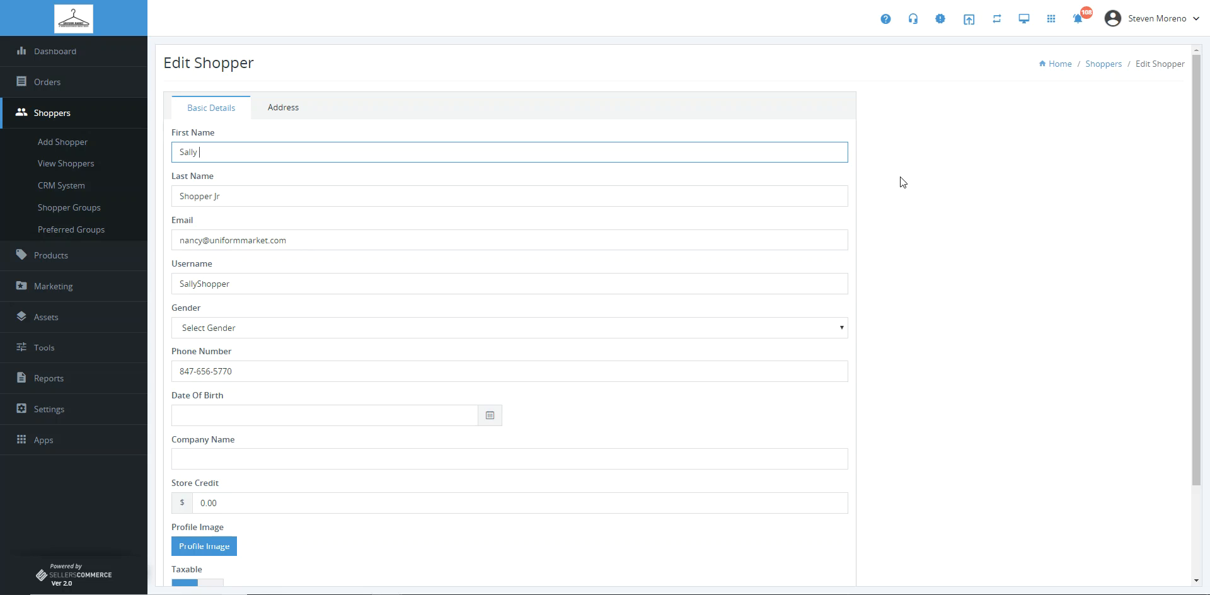
Set Sally Shopper Jr's Taxable toggle to No and save her details.
{"action": "scroll", "scroll_direction": "down", "scroll_amount": 3}
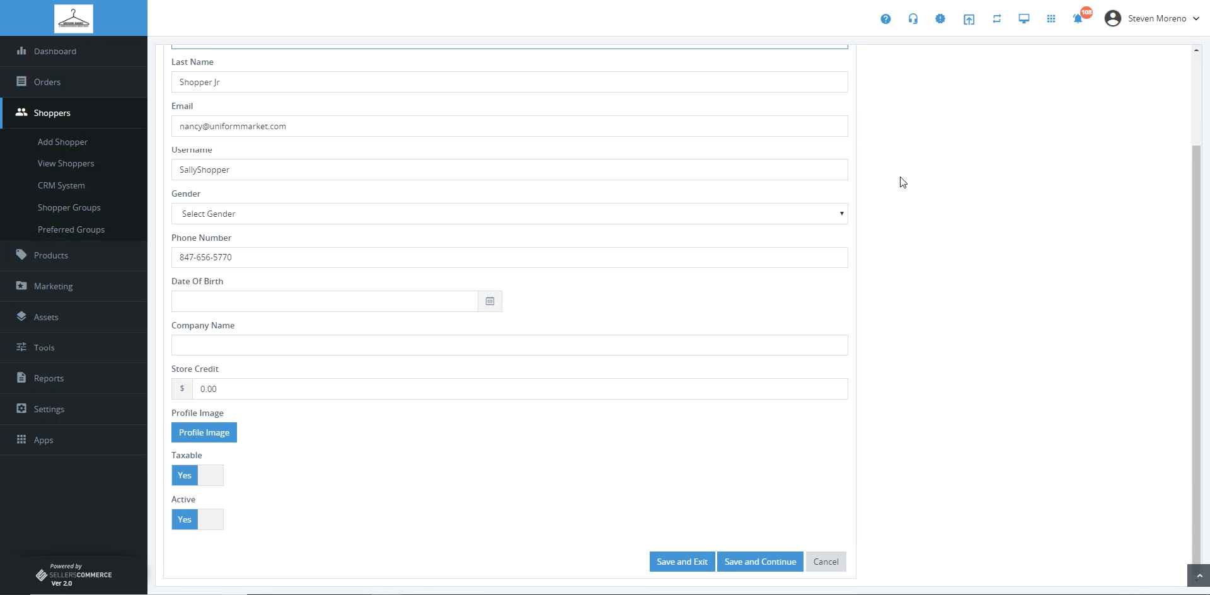
{"action": "mouse_move", "coordinate": [214, 484]}
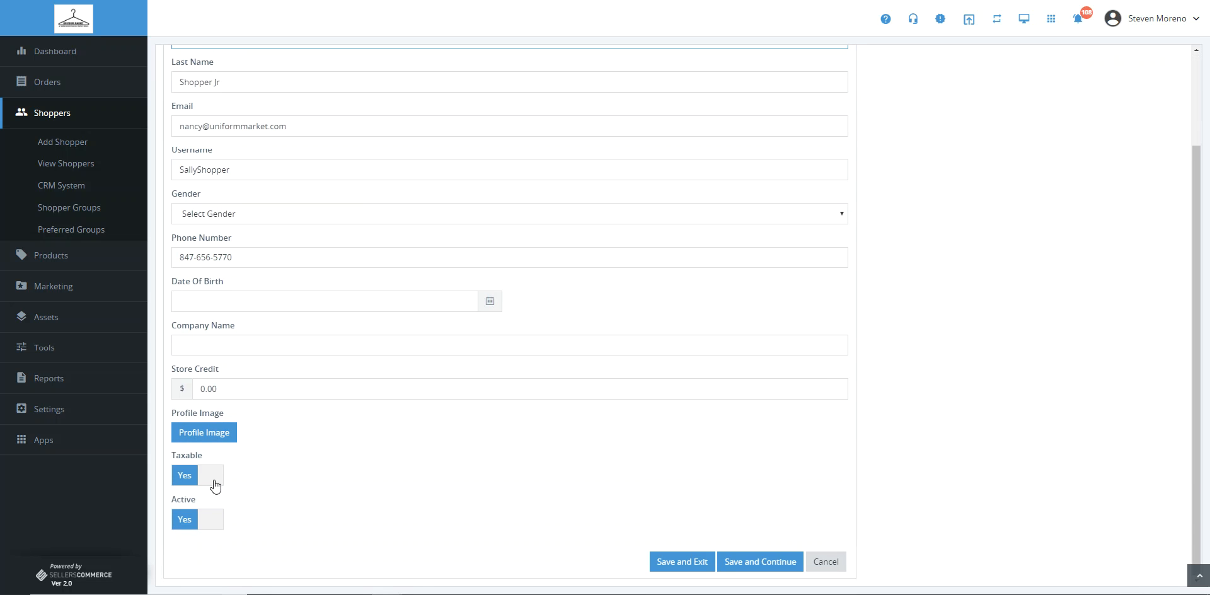
{"action": "mouse_move", "coordinate": [216, 479]}
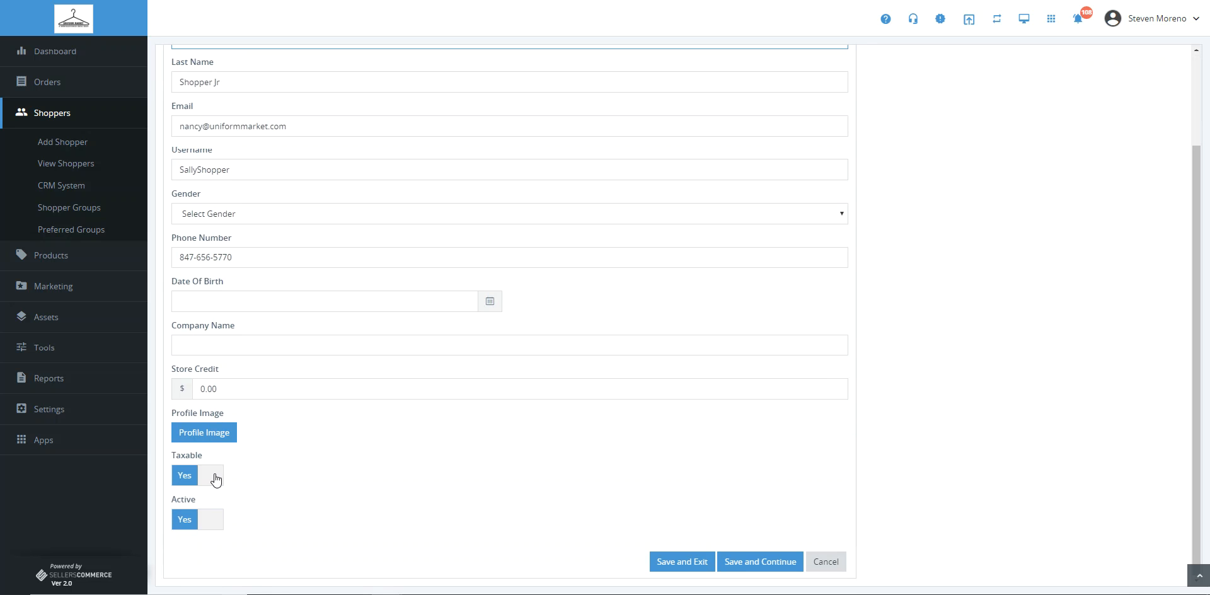
{"action": "left_click", "coordinate": [210, 475]}
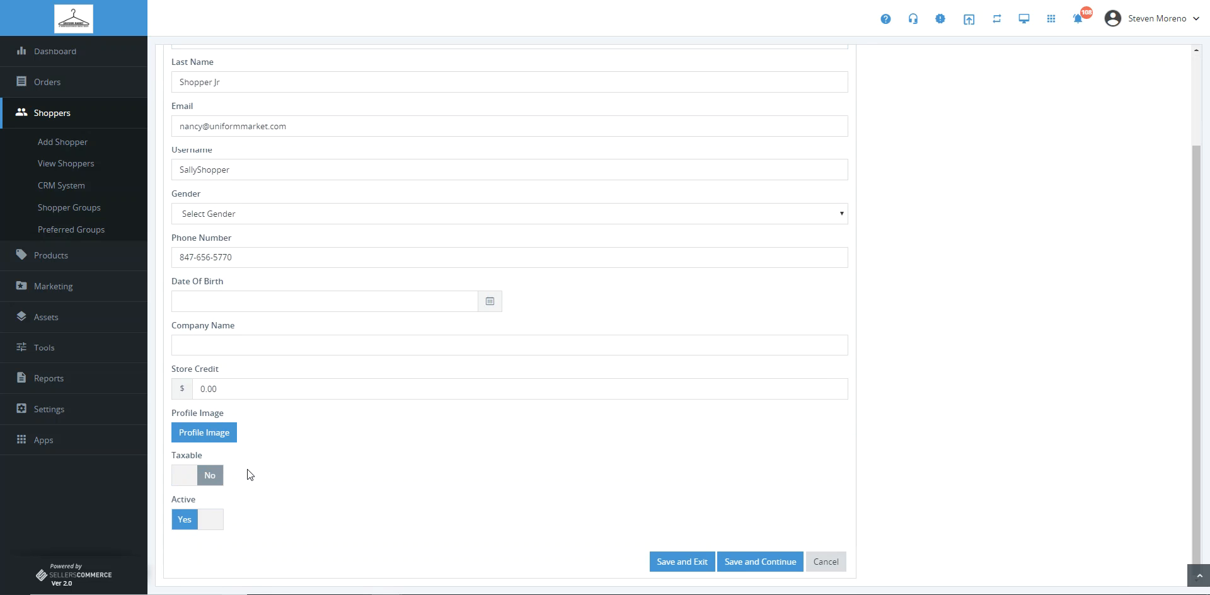
{"action": "mouse_move", "coordinate": [640, 491]}
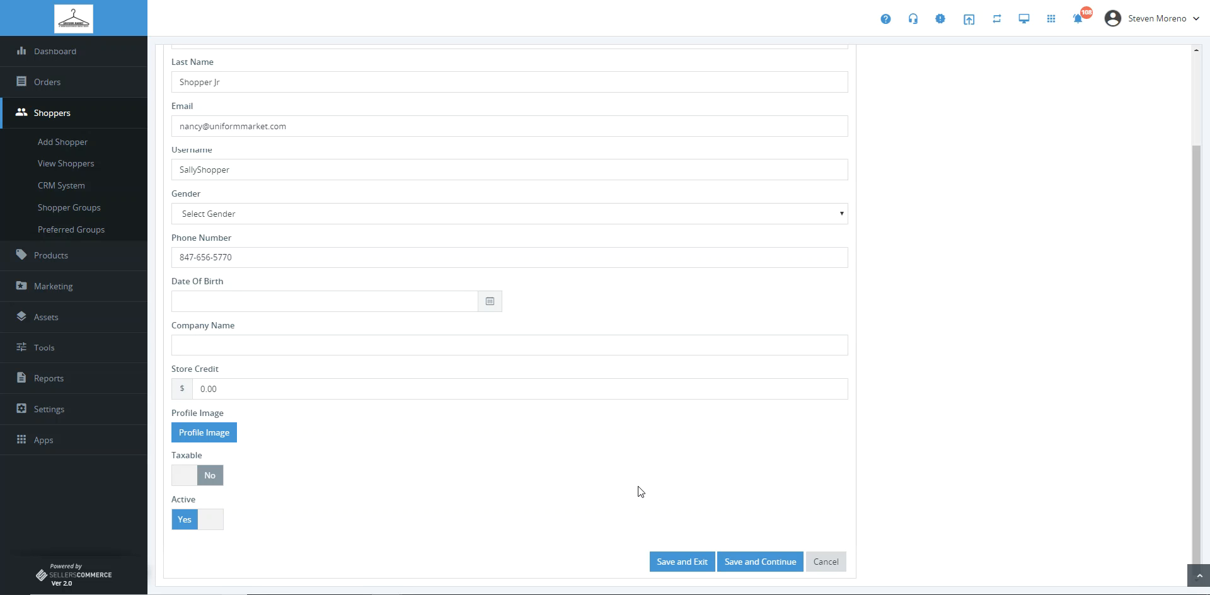
{"action": "mouse_move", "coordinate": [751, 561]}
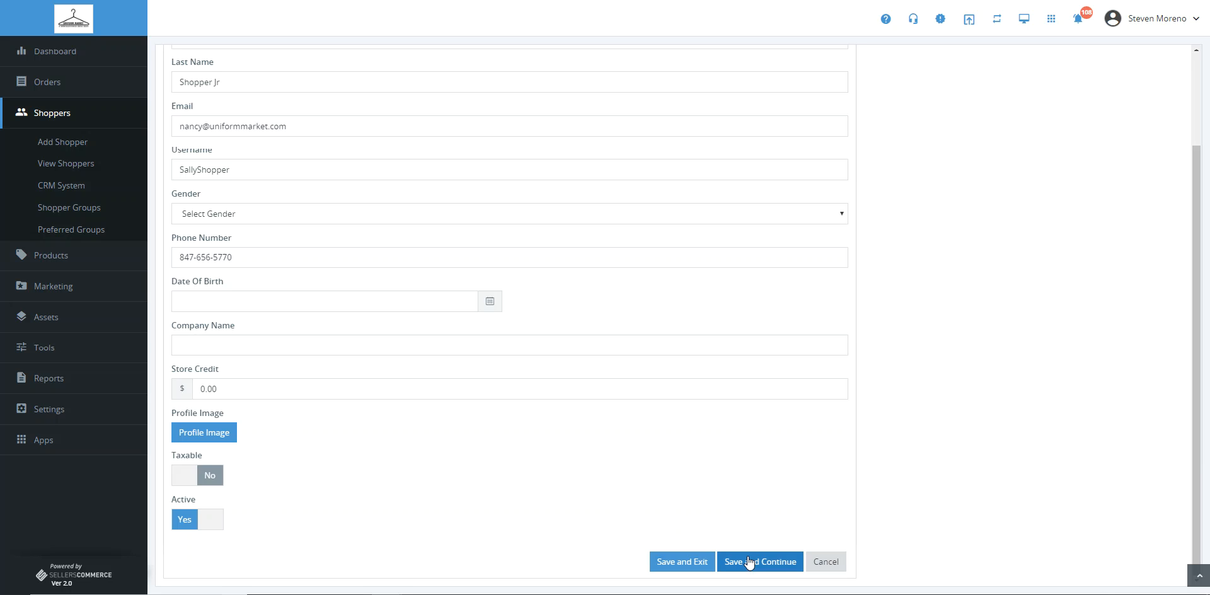
{"action": "left_click", "coordinate": [760, 561]}
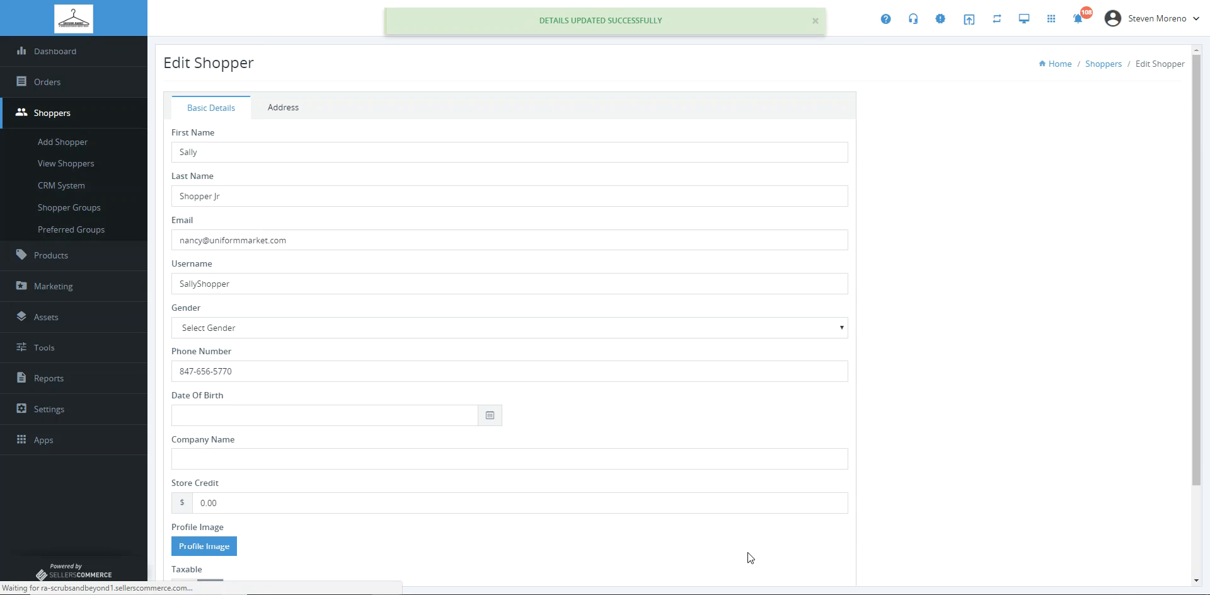
Open a blank Add Shopper form with the cursor in First Name.
{"action": "left_click", "coordinate": [62, 141]}
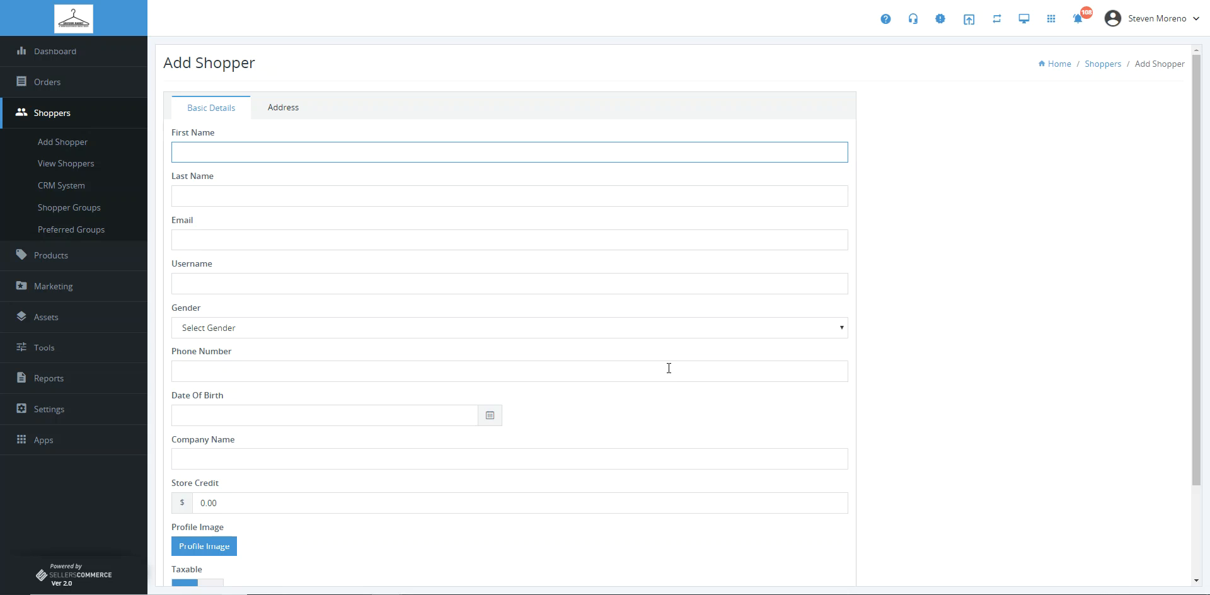
{"action": "mouse_move", "coordinate": [895, 421]}
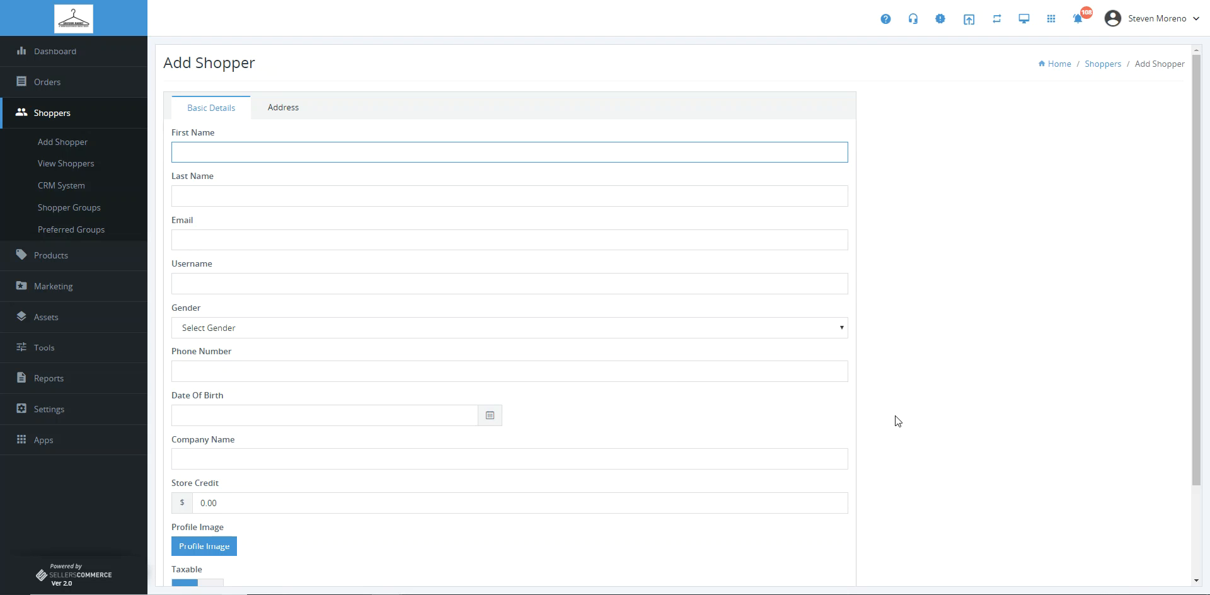
{"action": "mouse_move", "coordinate": [887, 366]}
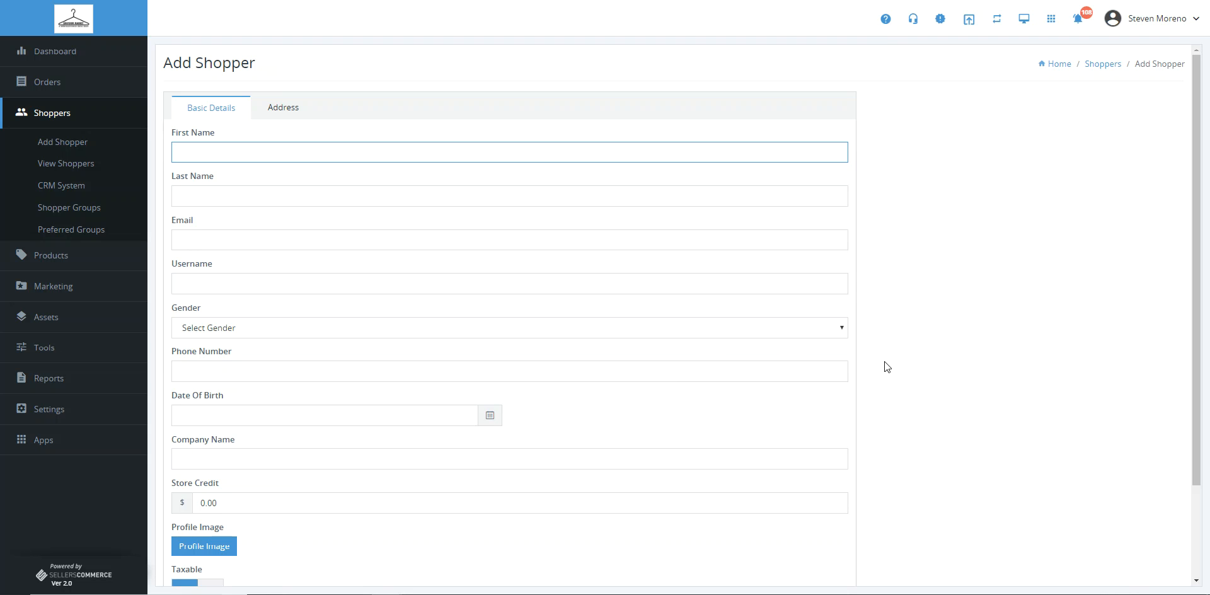
{"action": "mouse_move", "coordinate": [870, 199]}
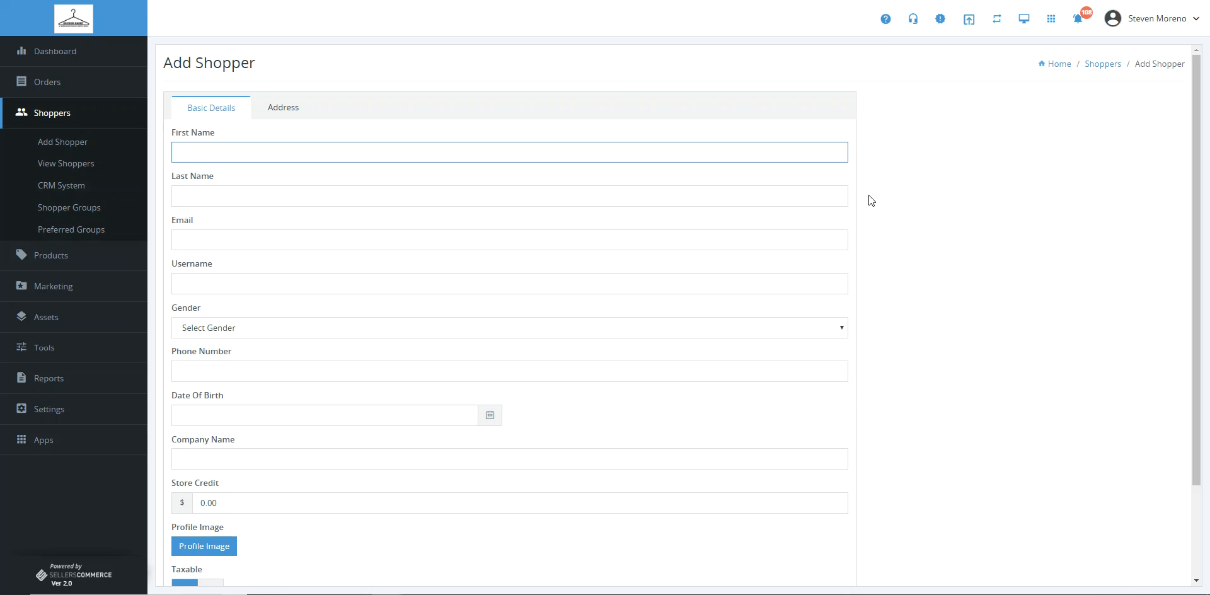
{"action": "mouse_move", "coordinate": [260, 74]}
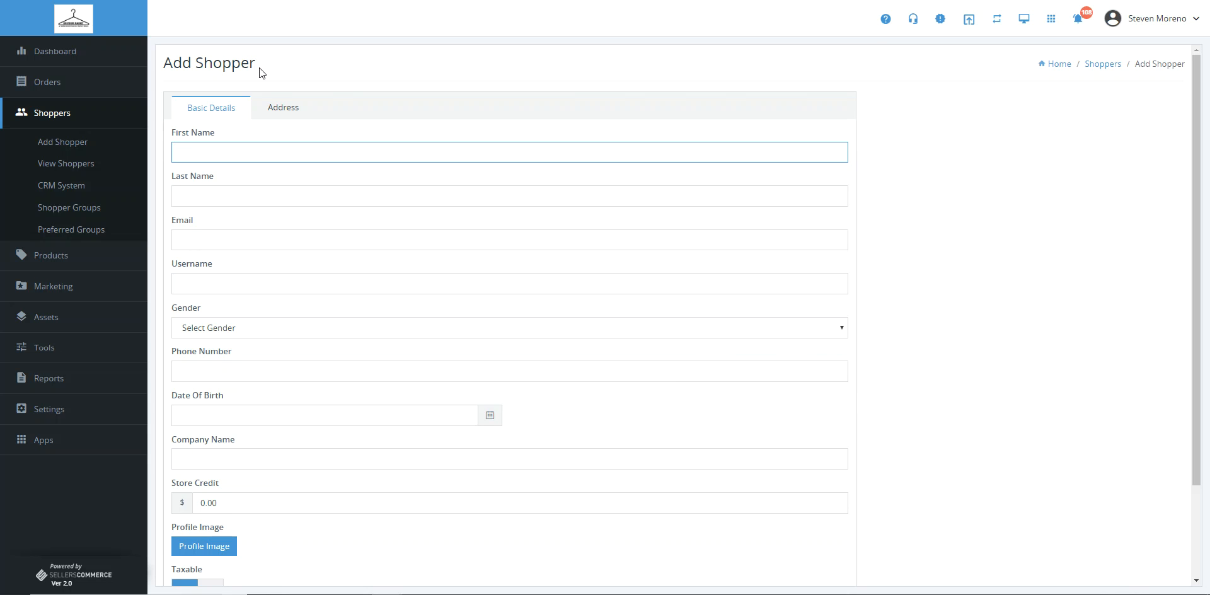
{"action": "left_click", "coordinate": [508, 151]}
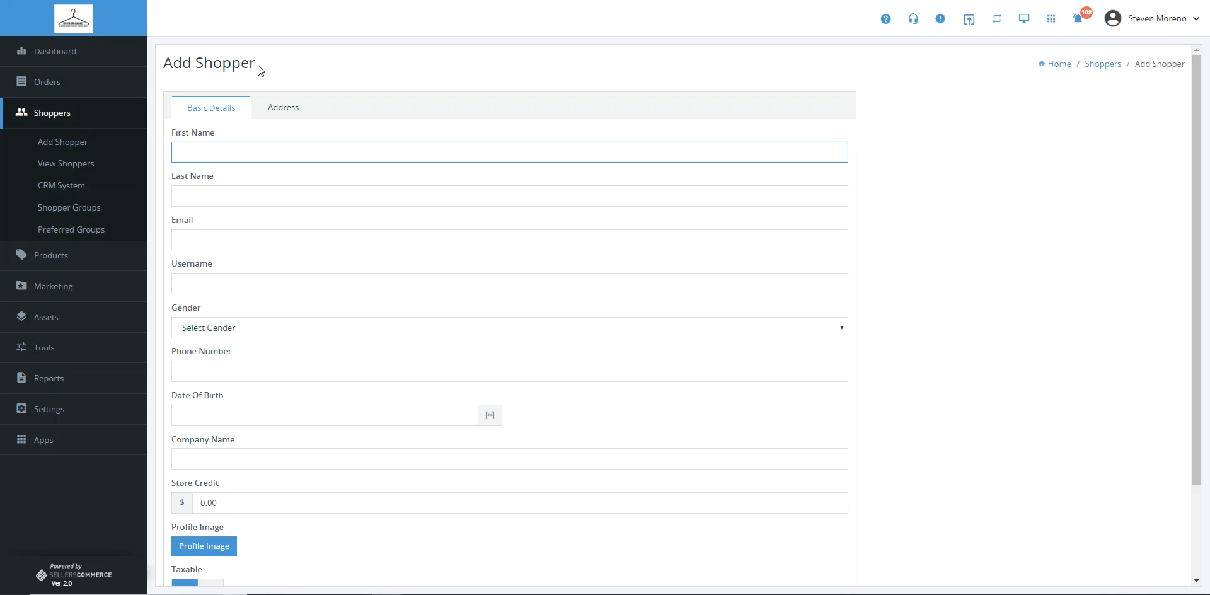
{"action": "mouse_move", "coordinate": [334, 23]}
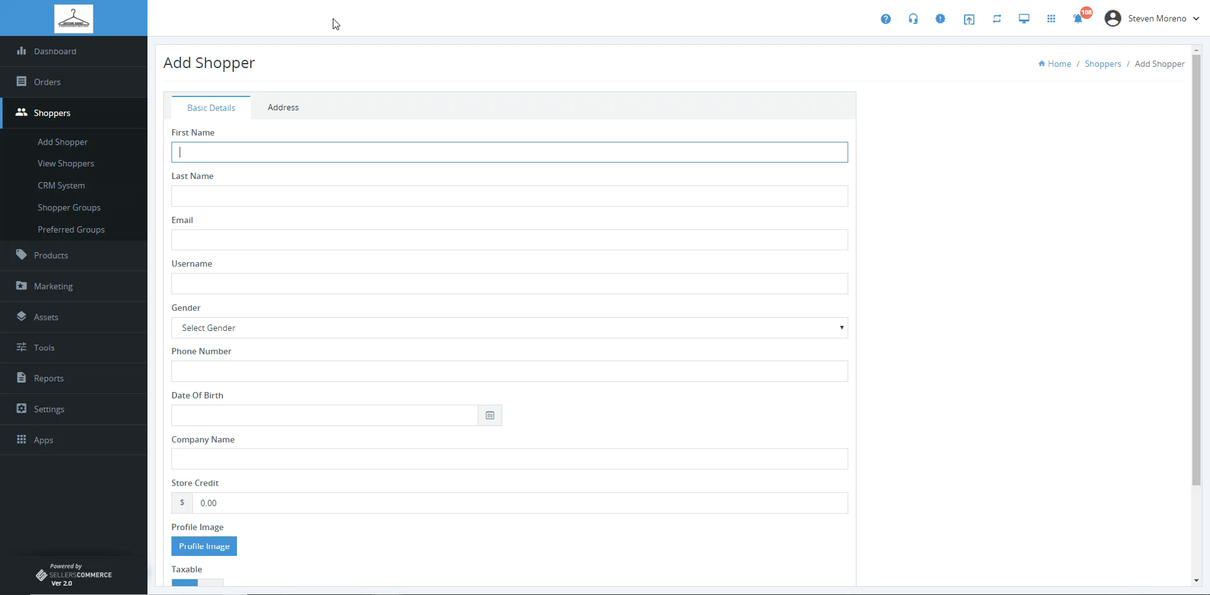